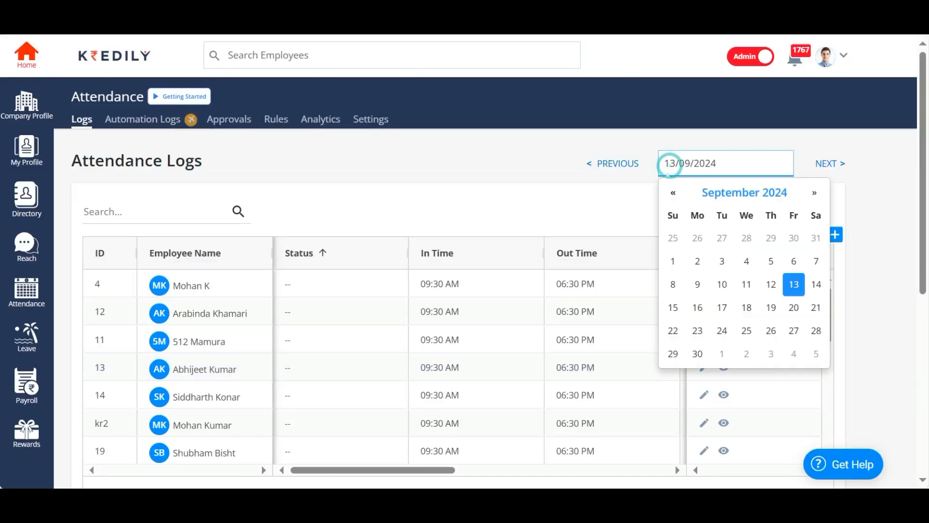
- Load the 12 September 2024 logs and review each employee's present or absent status
click(772, 284)
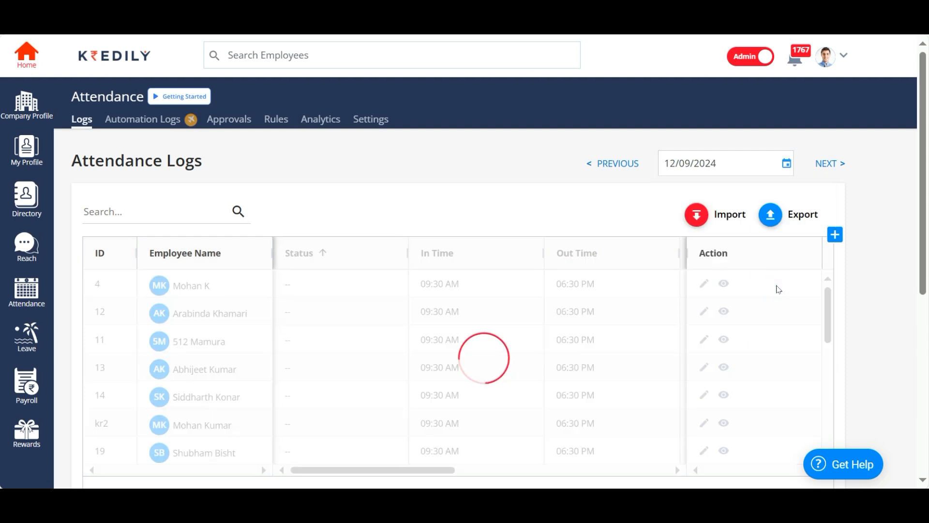
mouse_move(481, 337)
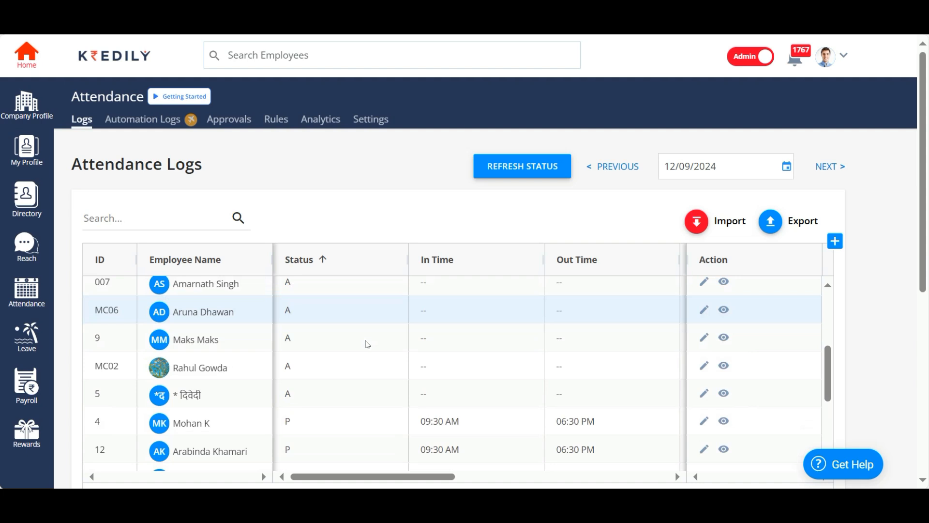
scroll(down, 3)
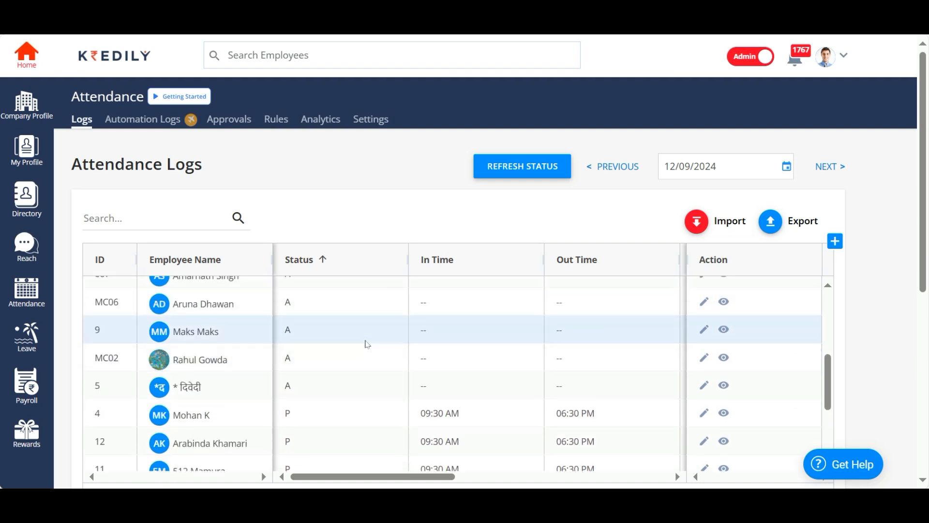
scroll(down, 3)
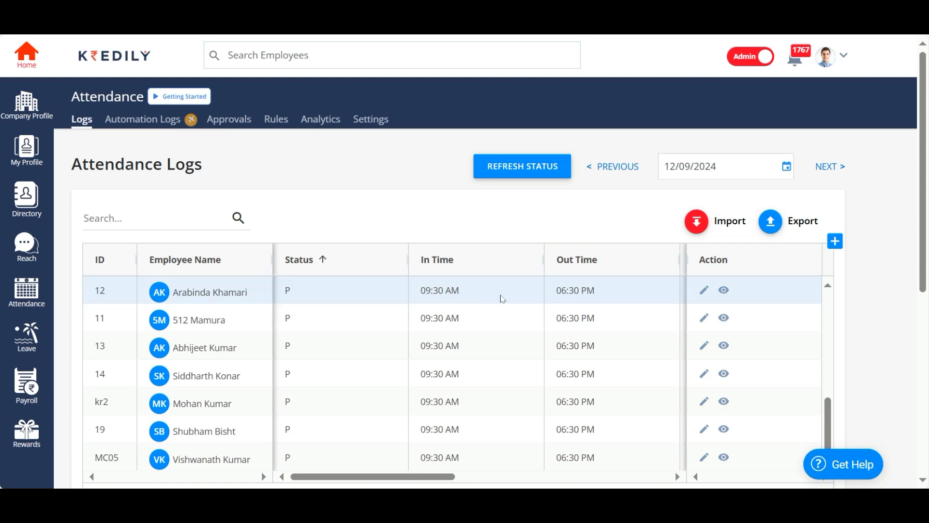
click(288, 290)
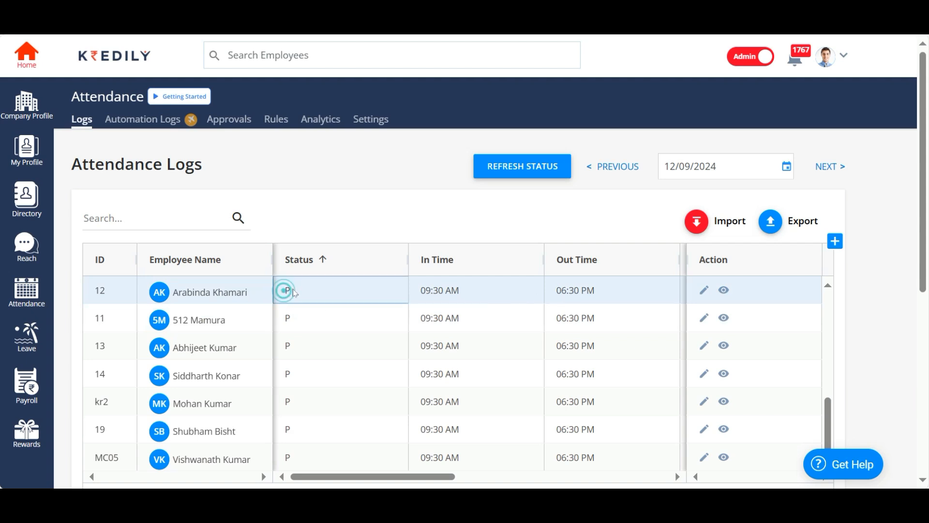
scroll(up, 3)
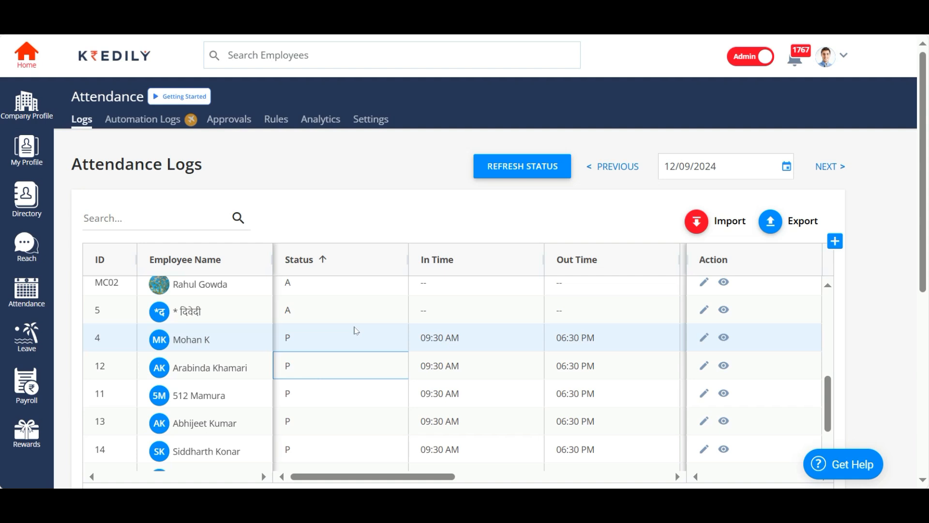
scroll(down, 3)
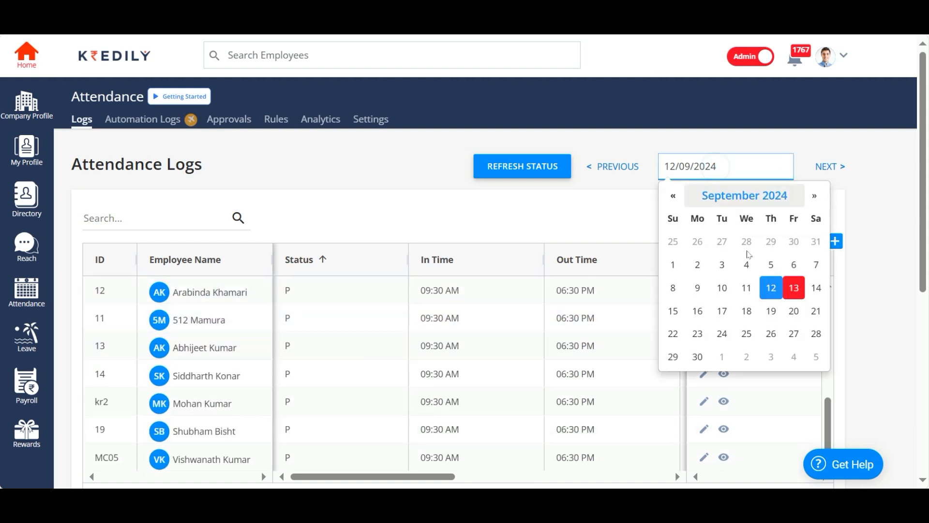
- Load 10 September 2024 and sort the Status column so present employees come first
click(721, 287)
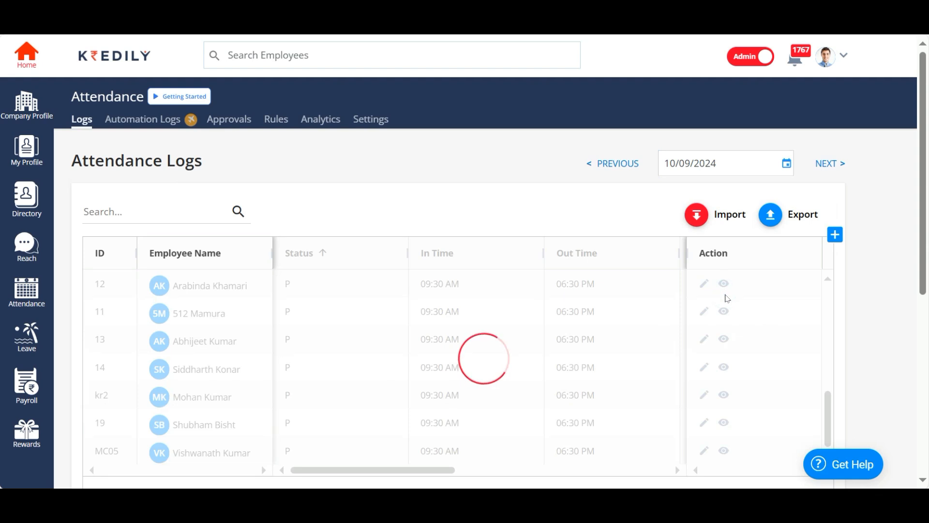
click(299, 253)
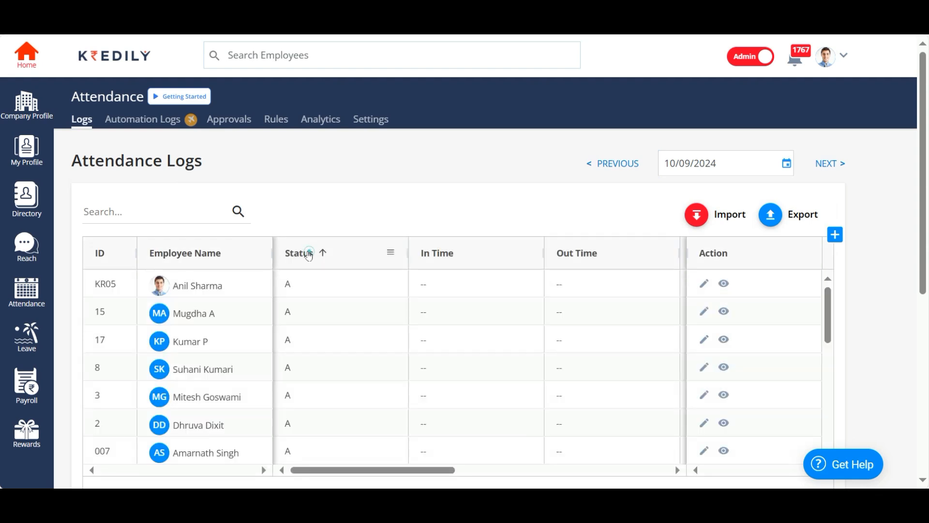
click(306, 253)
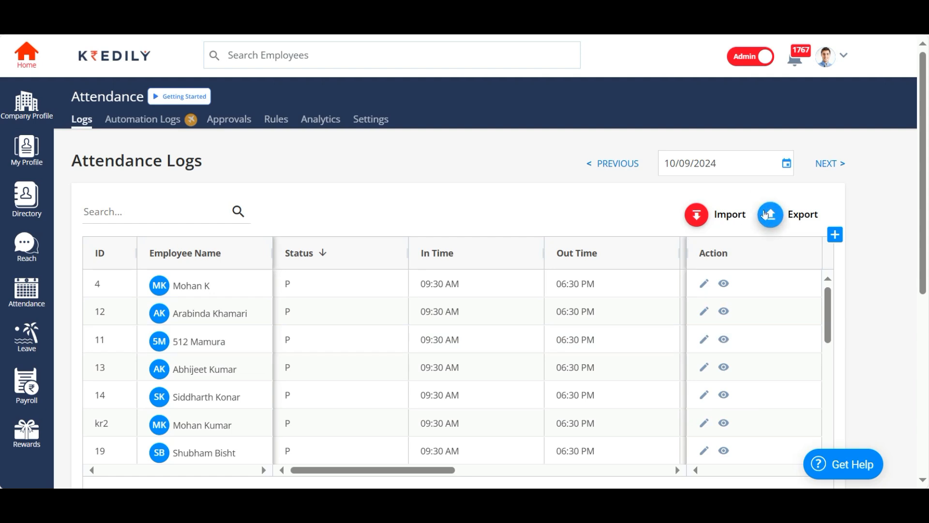
- Show the Export Select Date Range panel, then the Import file upload options
click(769, 214)
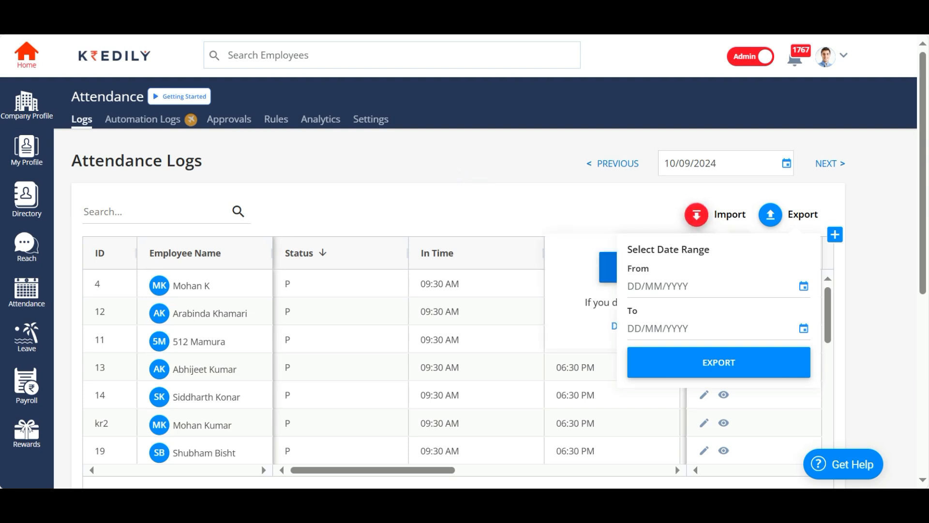
mouse_move(782, 214)
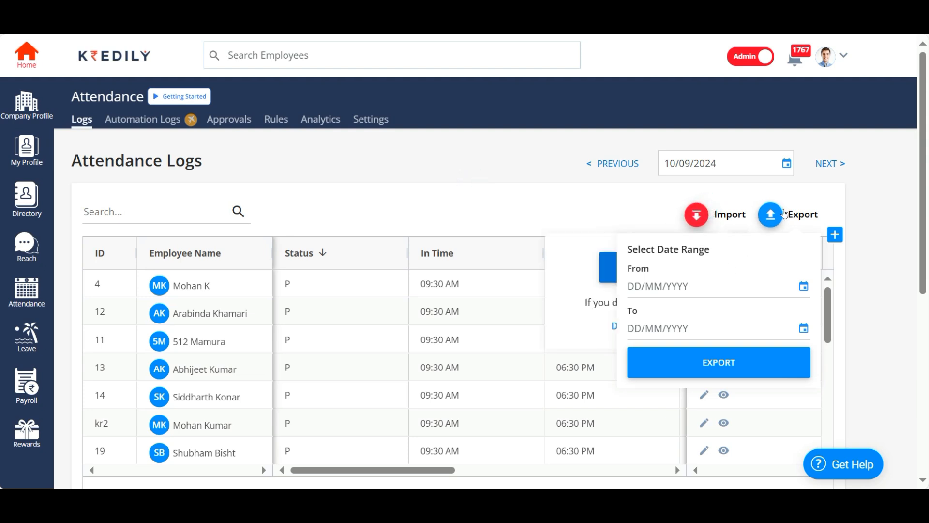
click(715, 214)
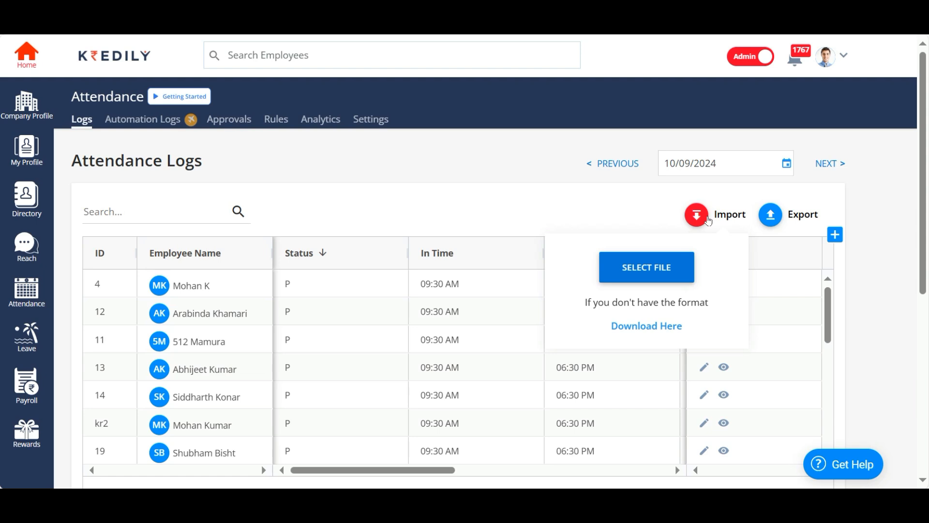
mouse_move(680, 267)
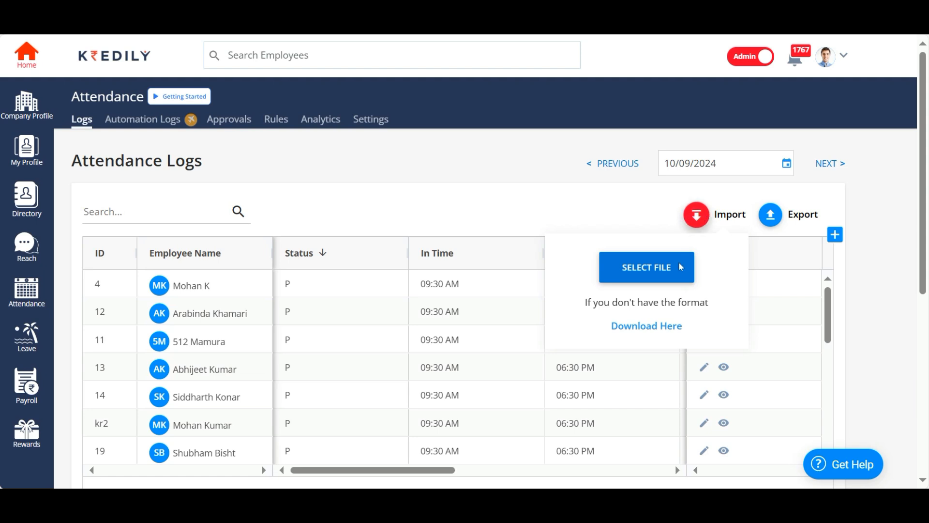
mouse_move(646, 267)
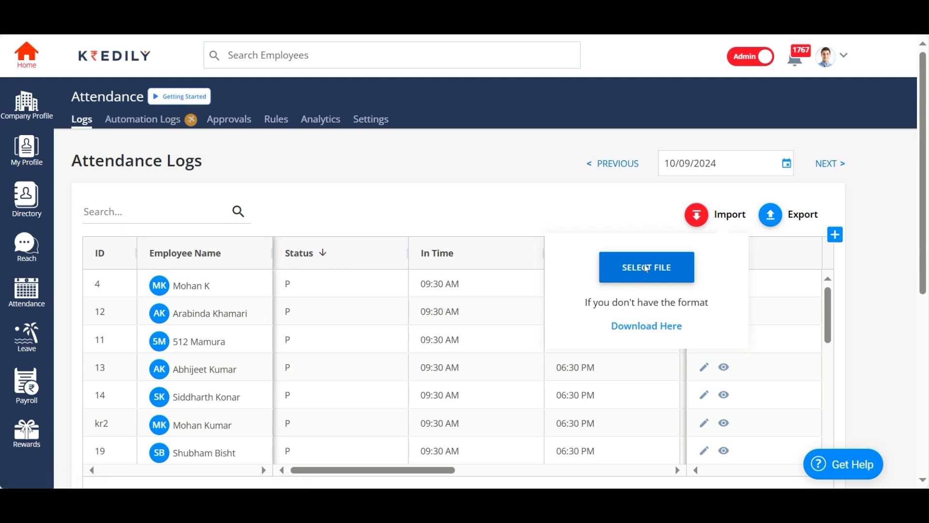